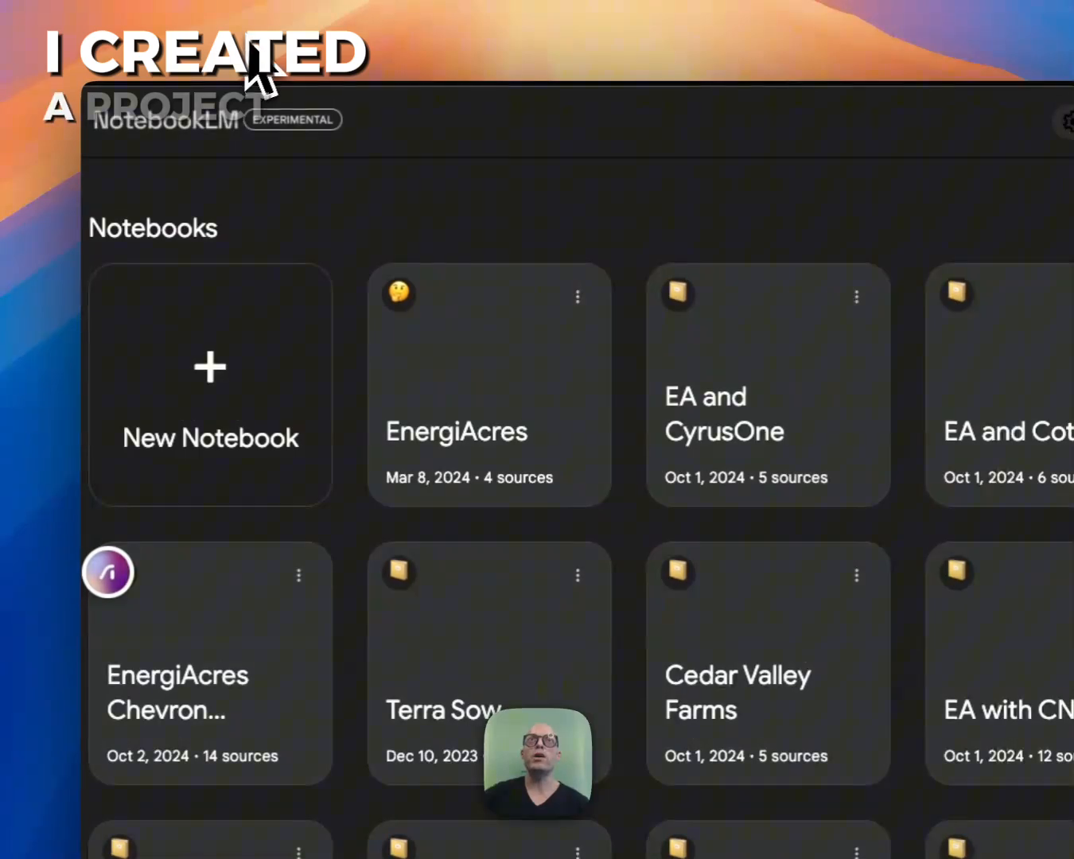
# Step: Open the EnergiAcres notebook from the Notebooks page
pyautogui.click(488, 386)
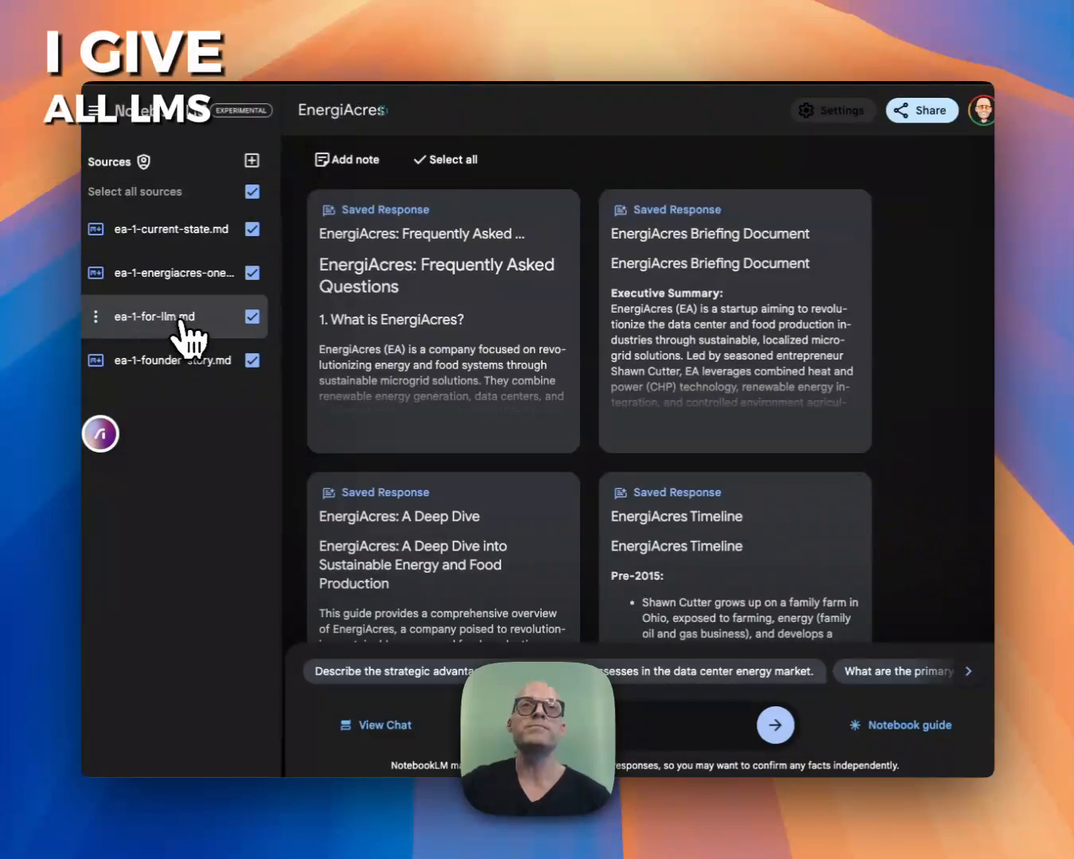
pyautogui.moveTo(185, 273)
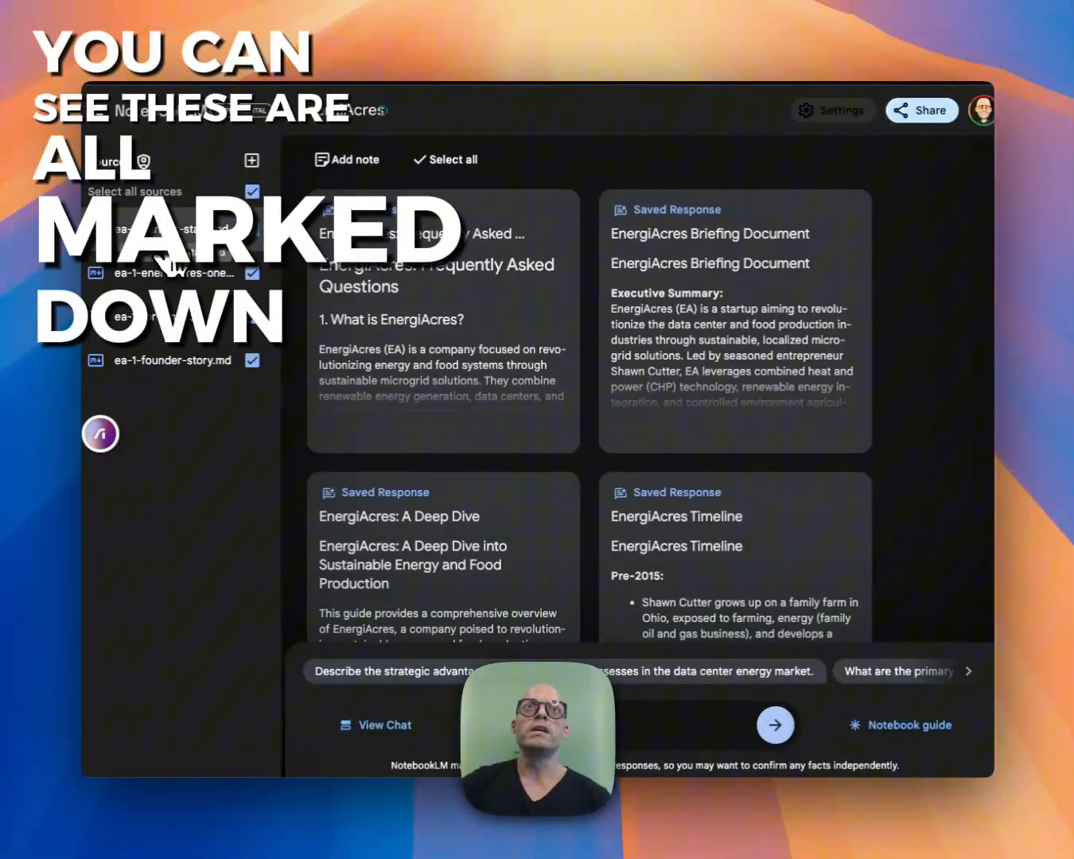
pyautogui.moveTo(171, 229)
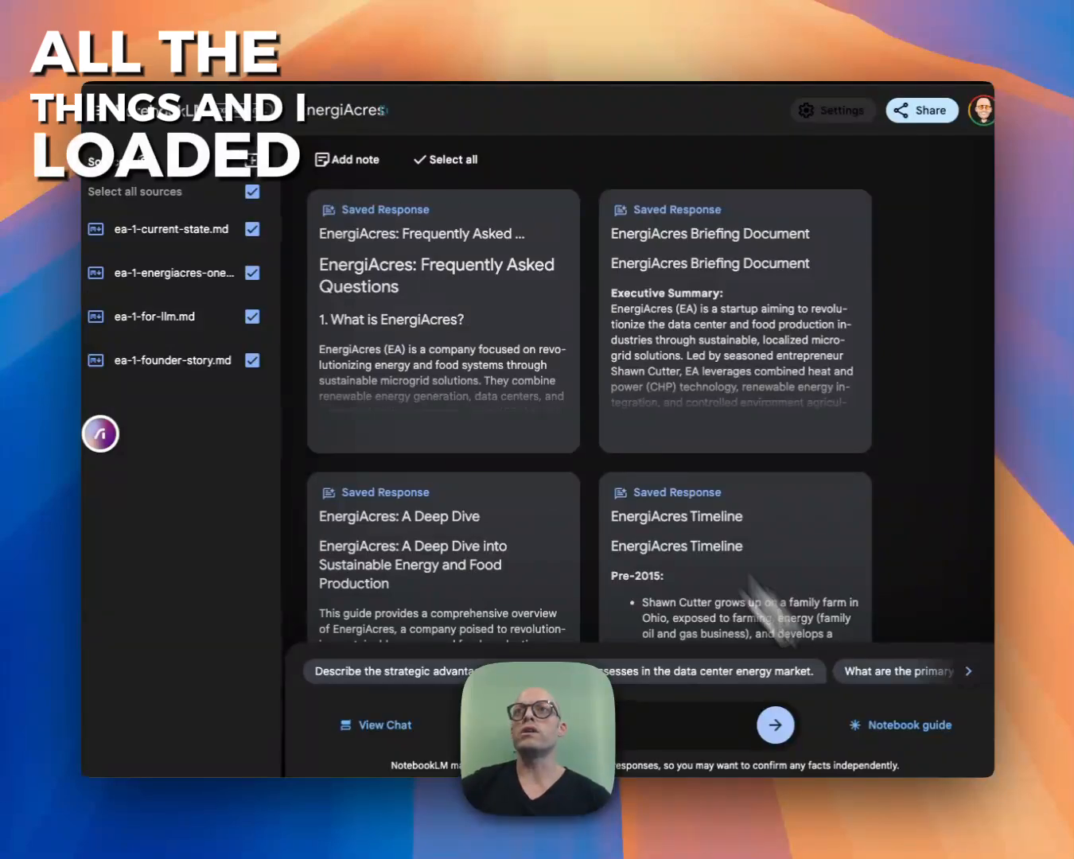
pyautogui.click(898, 724)
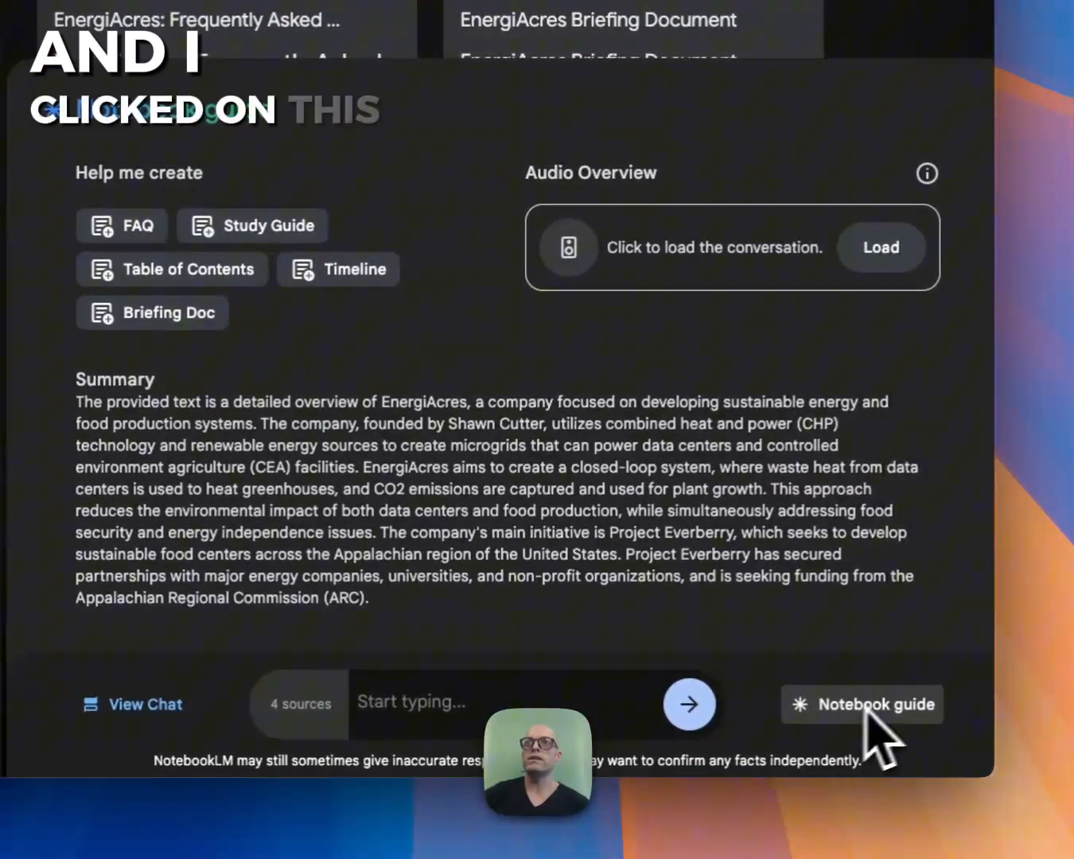
pyautogui.click(862, 704)
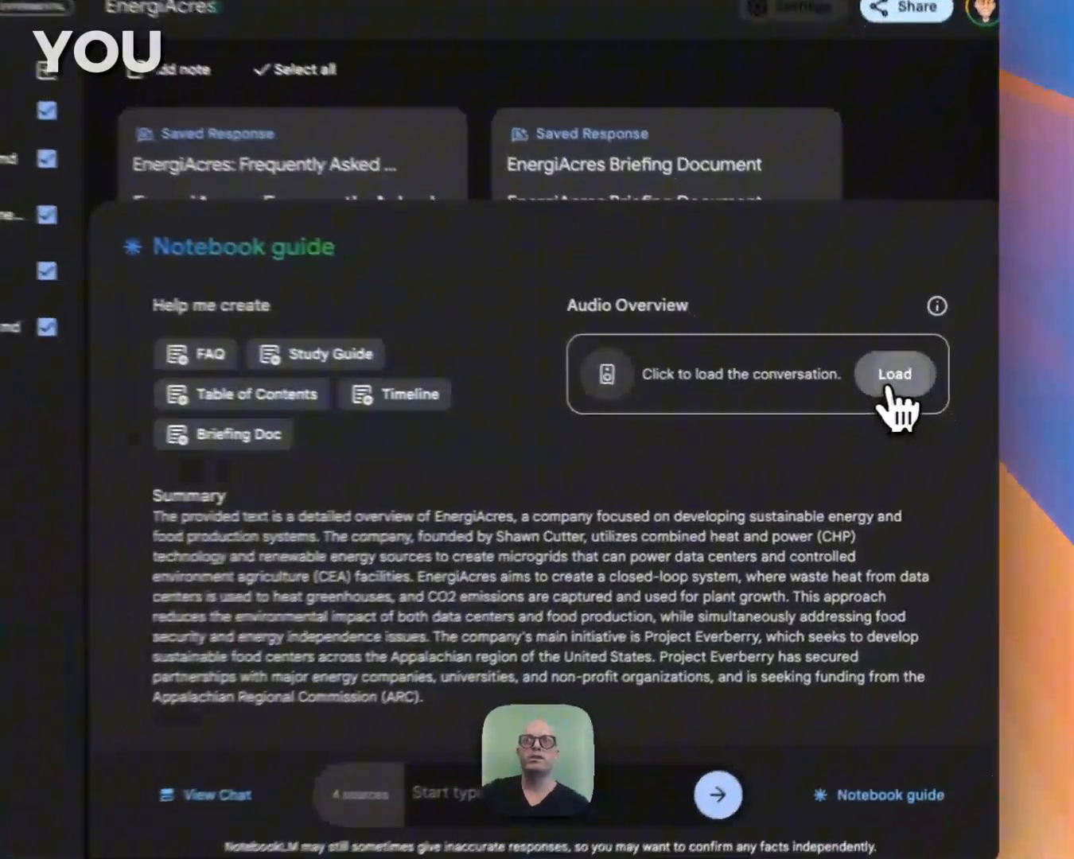
pyautogui.click(894, 374)
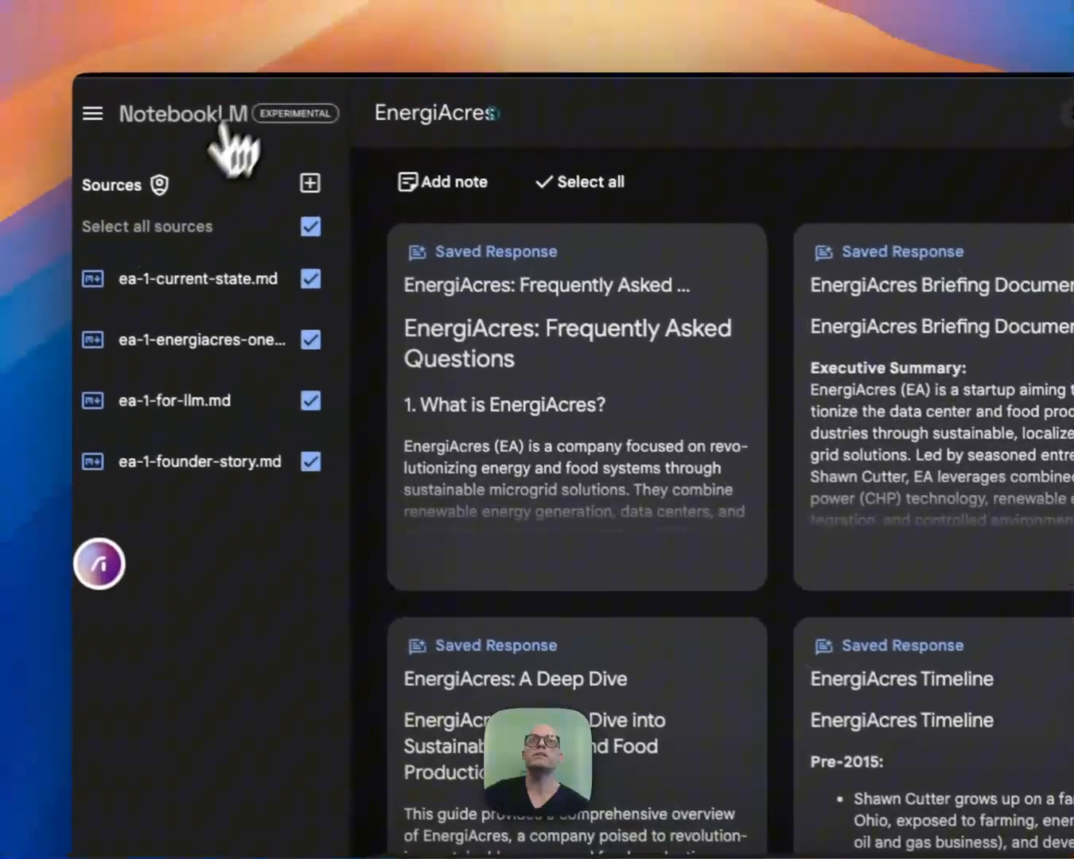
# Step: Open the Add sources dialog from the + beside Sources
pyautogui.click(310, 183)
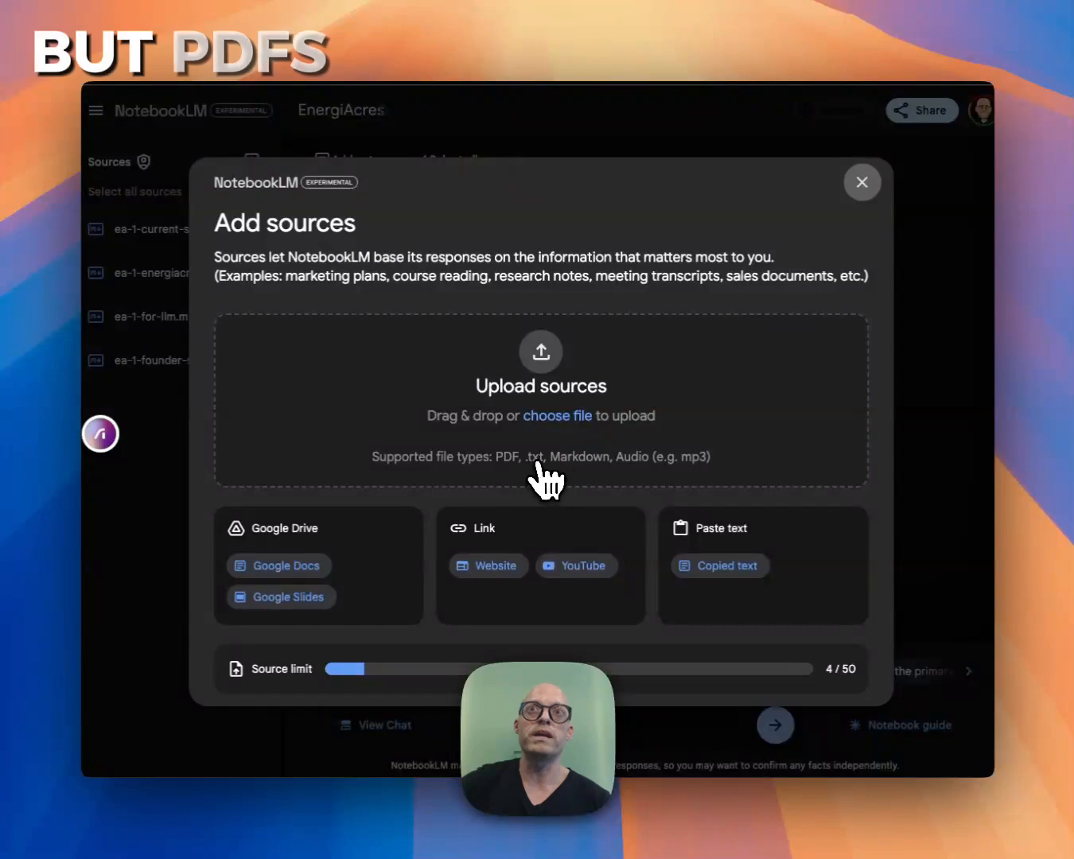
pyautogui.moveTo(700, 469)
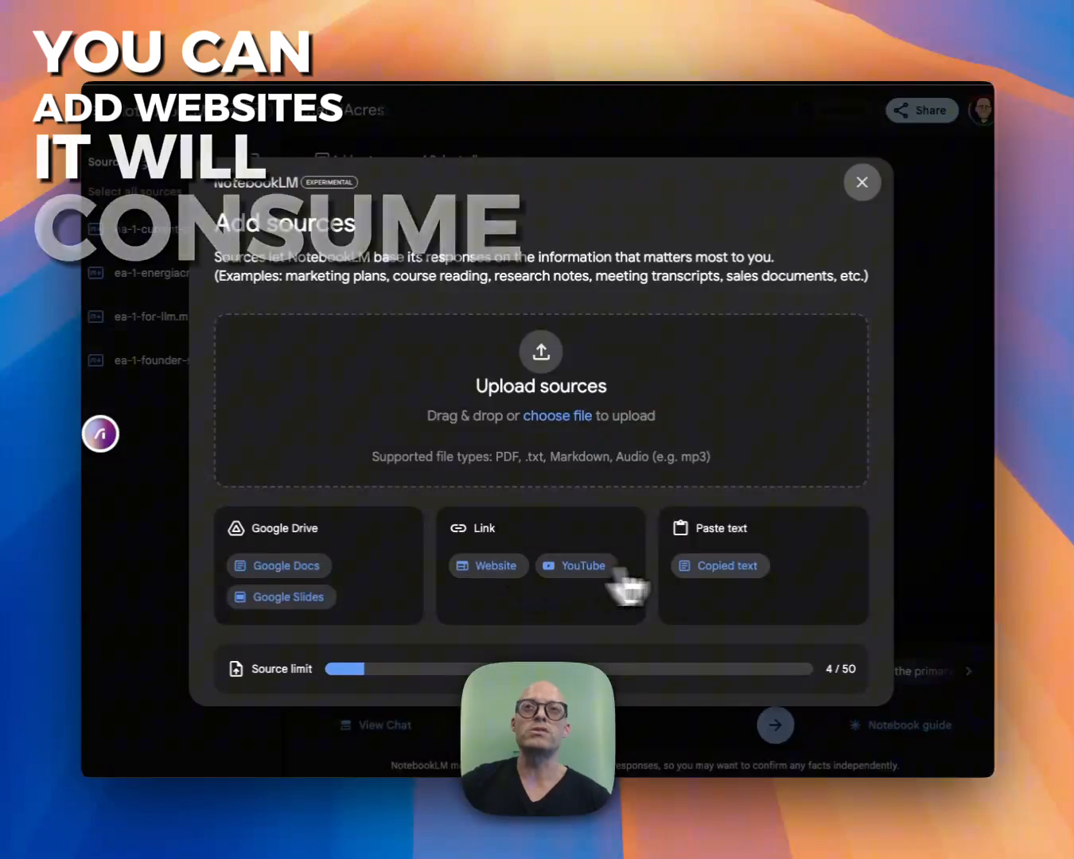
pyautogui.moveTo(728, 704)
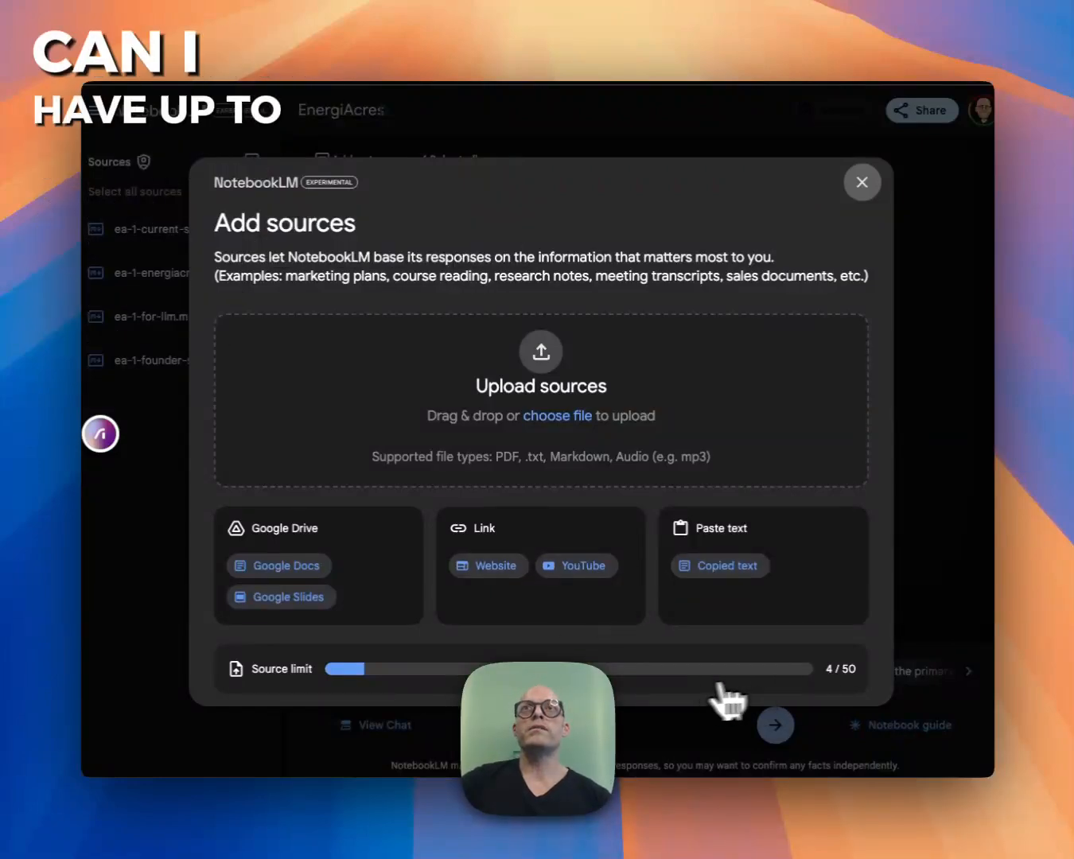
pyautogui.moveTo(810, 708)
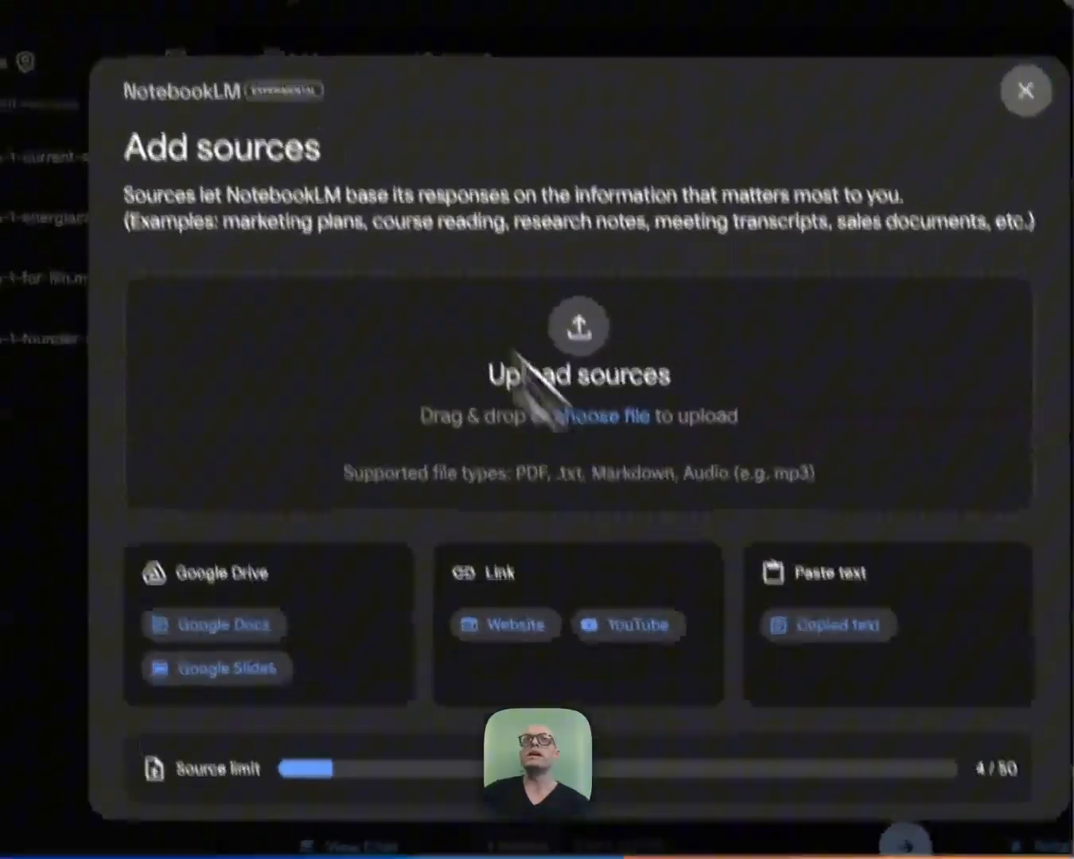
# Step: Close Add sources and check a citation in the strategic-advantages answer
pyautogui.click(1025, 89)
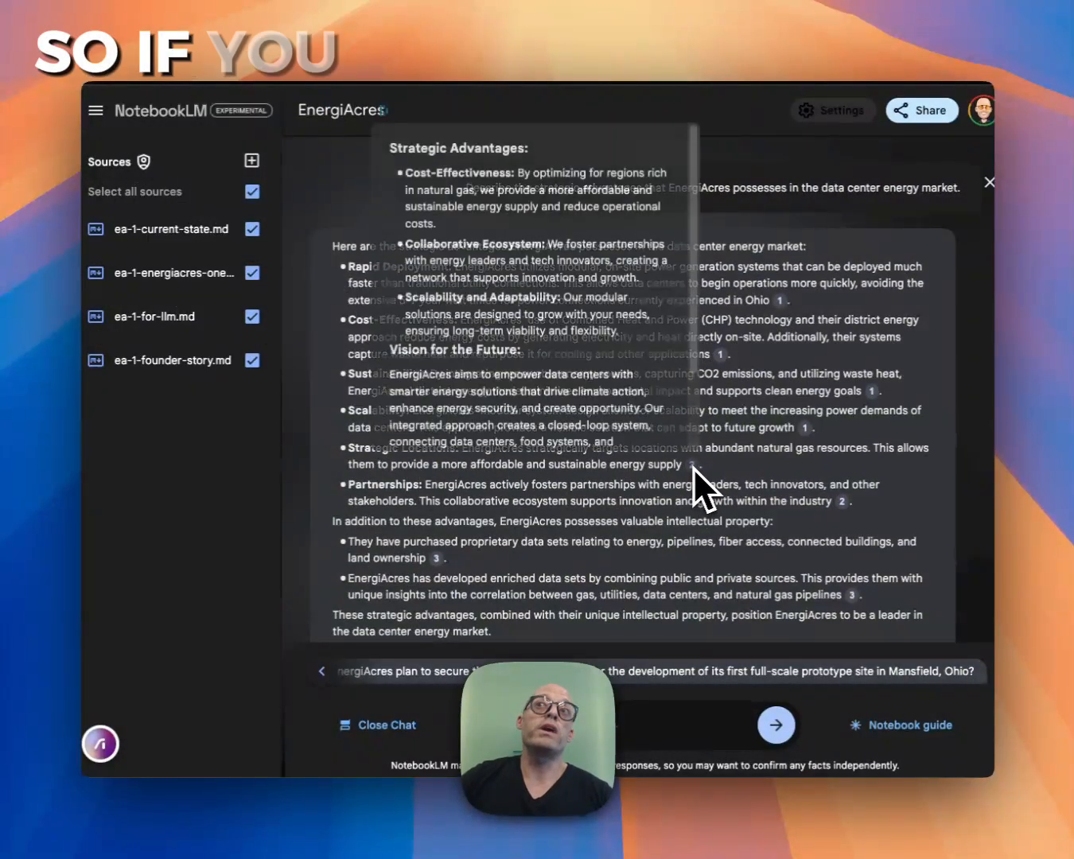
pyautogui.click(990, 182)
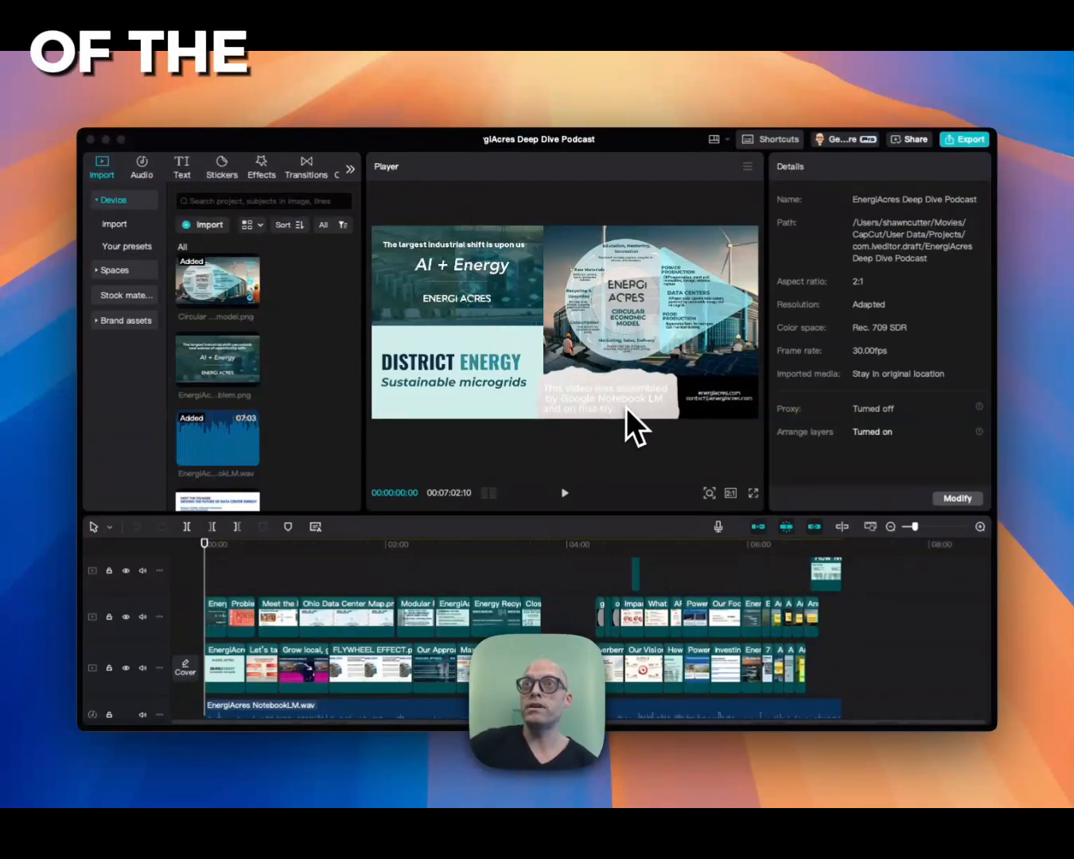
pyautogui.moveTo(629, 318)
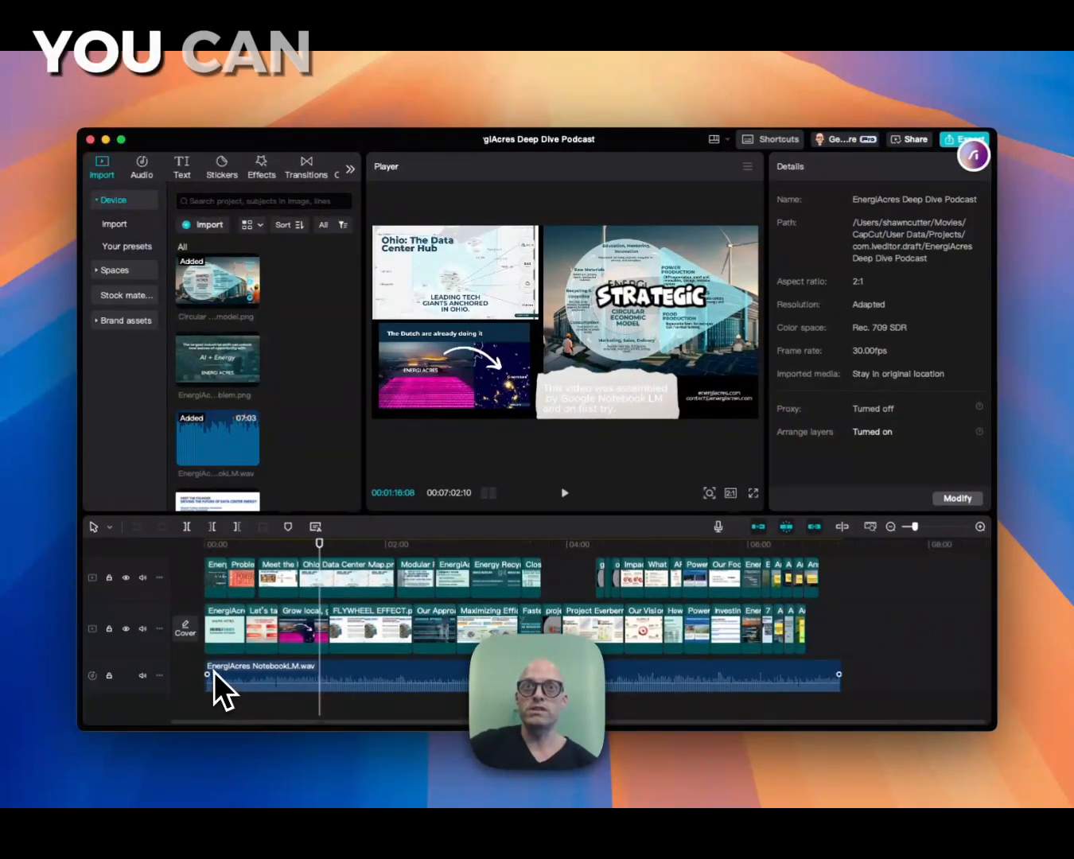
pyautogui.moveTo(736, 696)
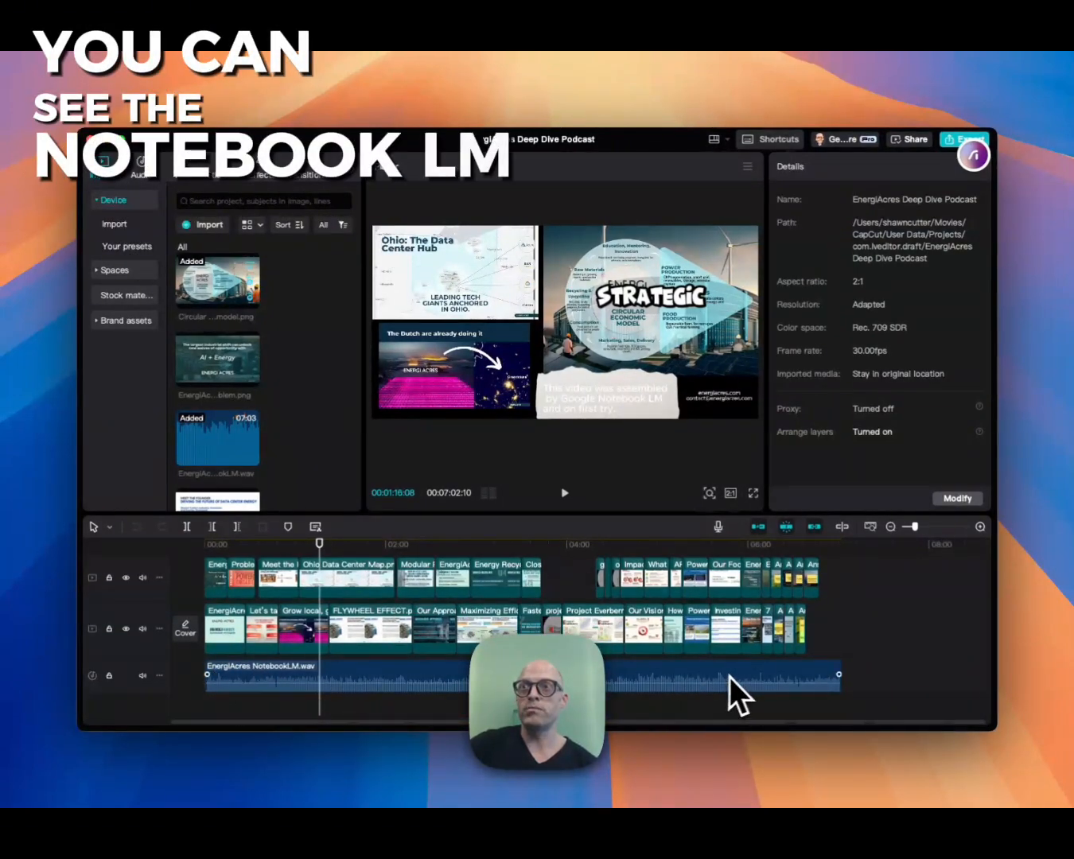
pyautogui.moveTo(828, 688)
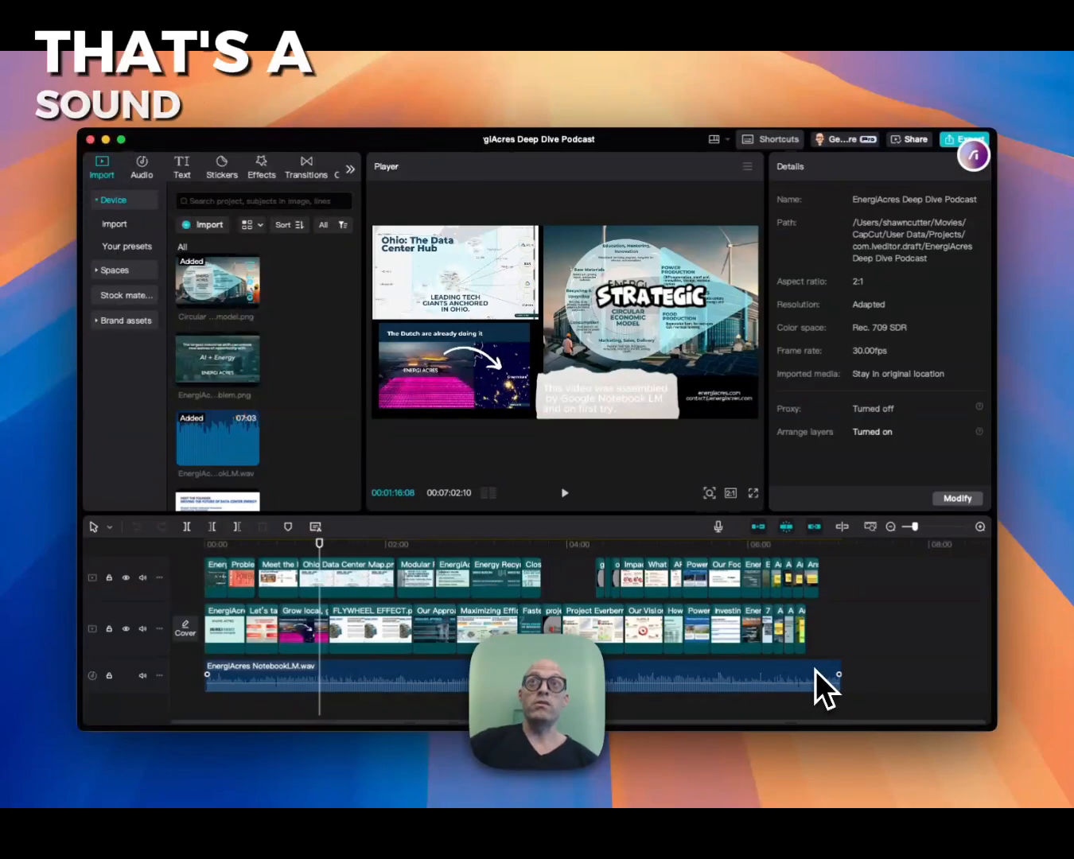
pyautogui.moveTo(676, 483)
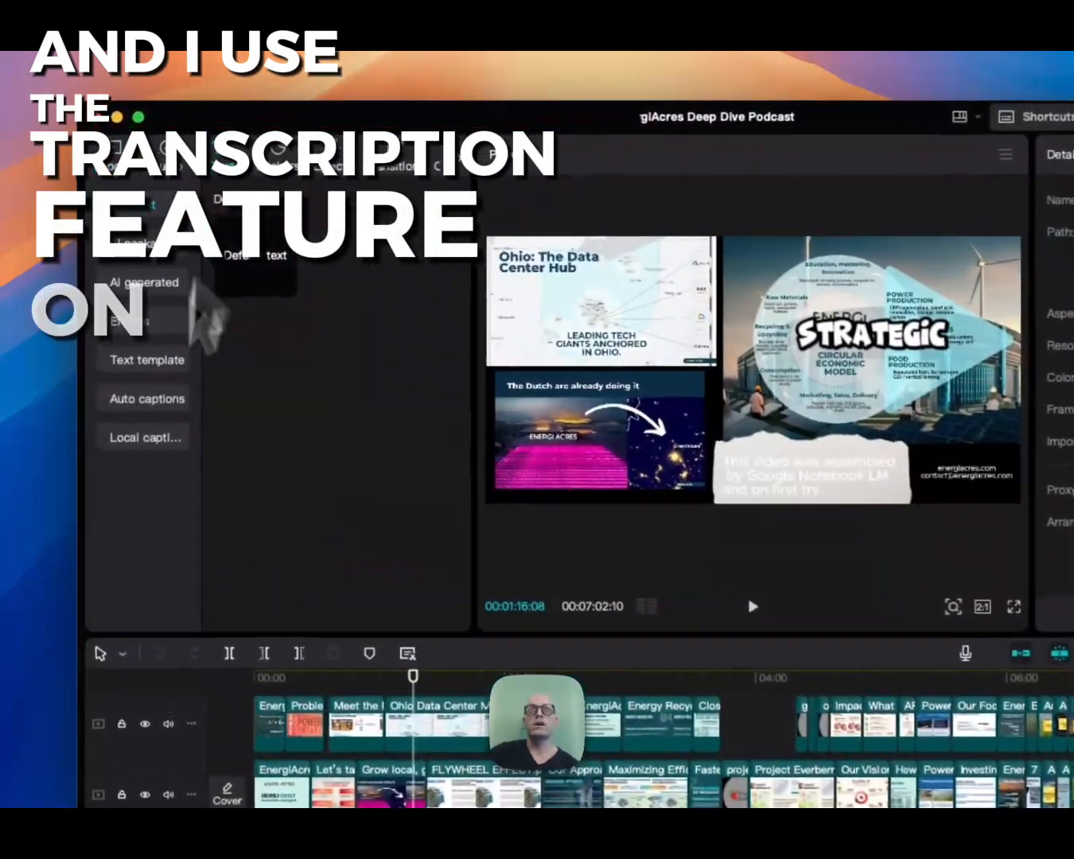
# Step: Open Auto captions in the EnergiAcres Deep Dive Podcast project
pyautogui.click(147, 399)
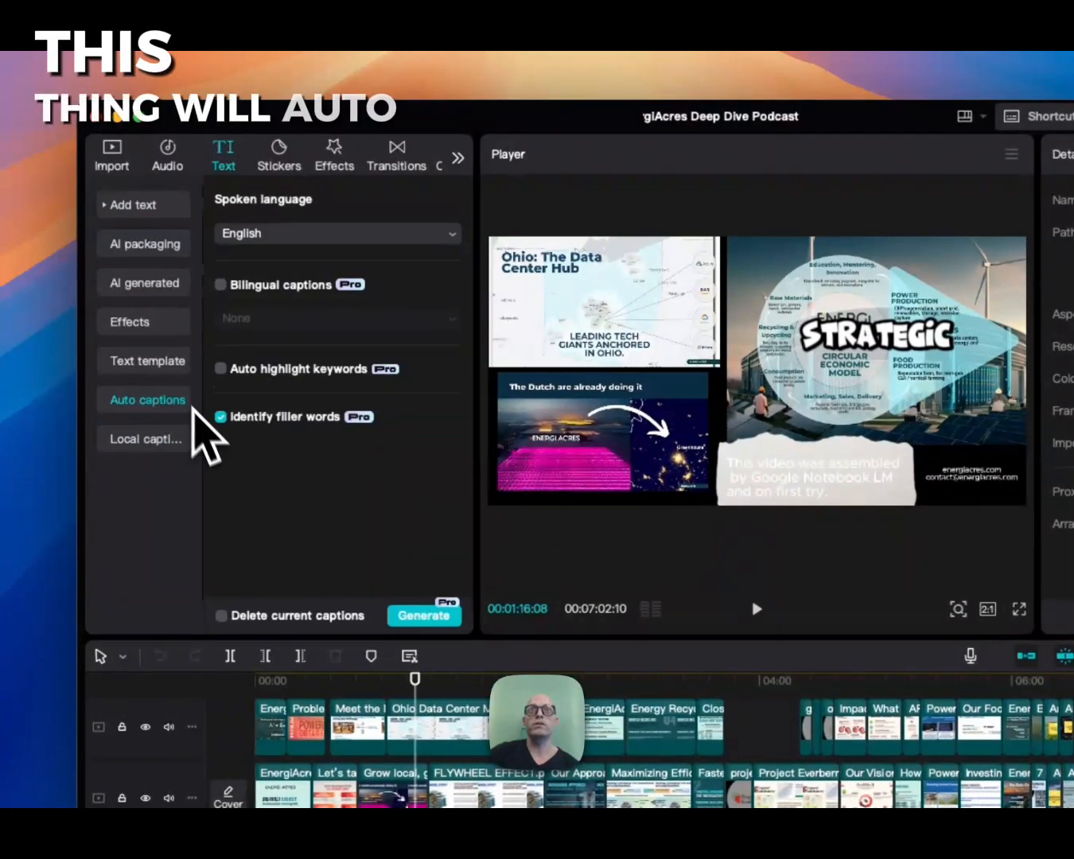